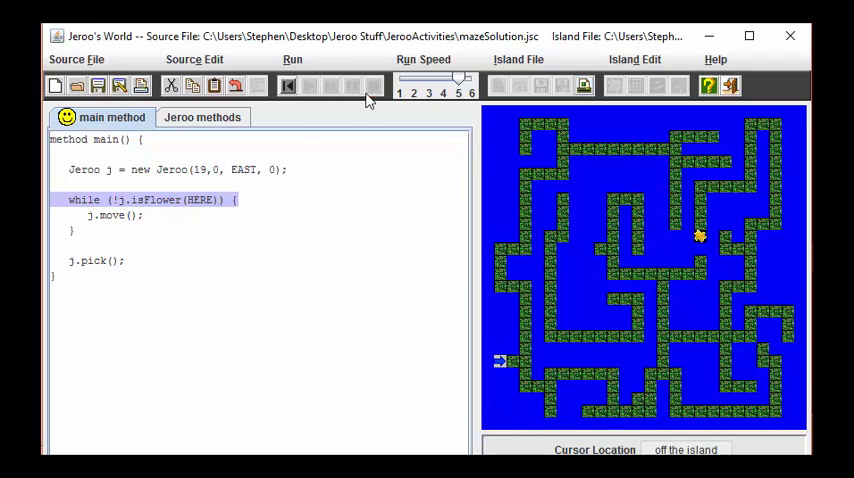
- Reset and run the maze solution so the Jeroo walks to the flower and picks it
left_click(309, 85)
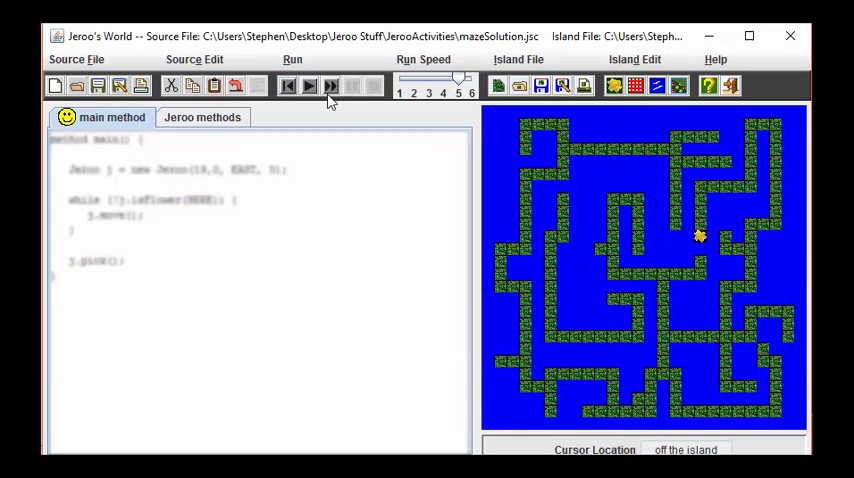
left_click(331, 85)
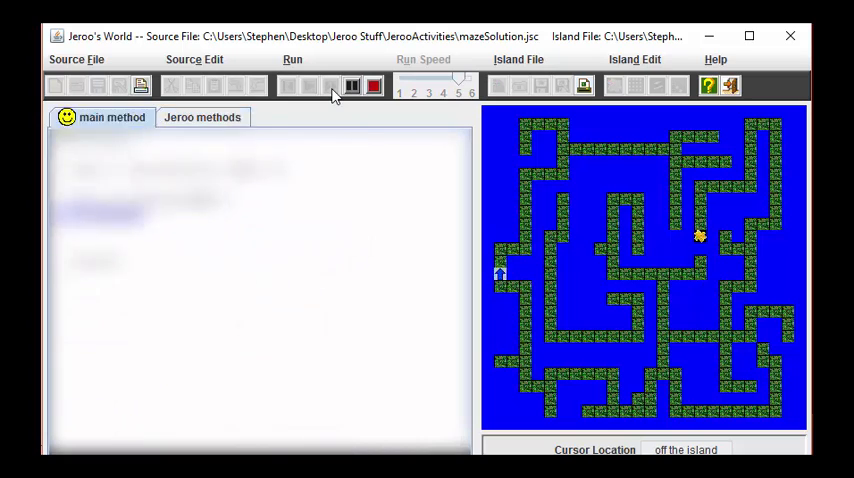
left_click(202, 117)
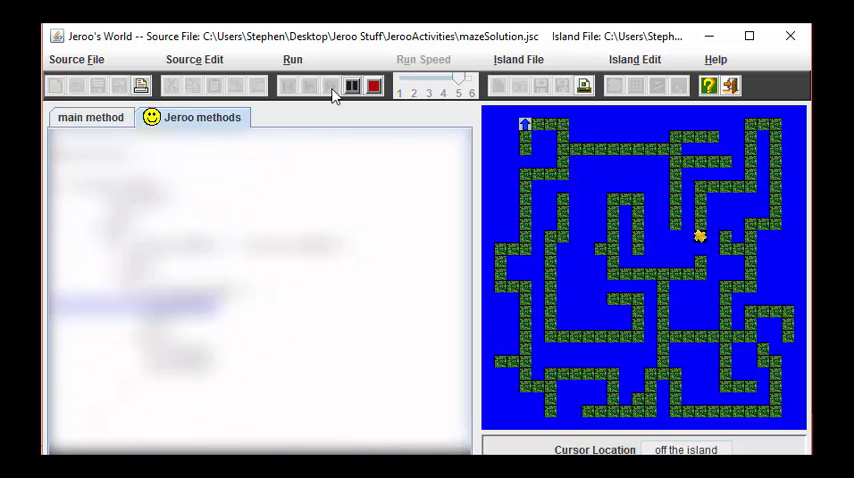
left_click(91, 117)
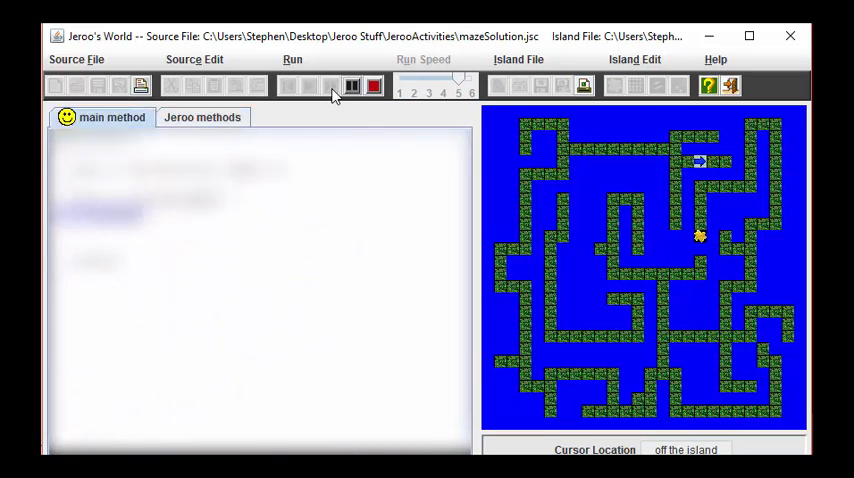
left_click(351, 85)
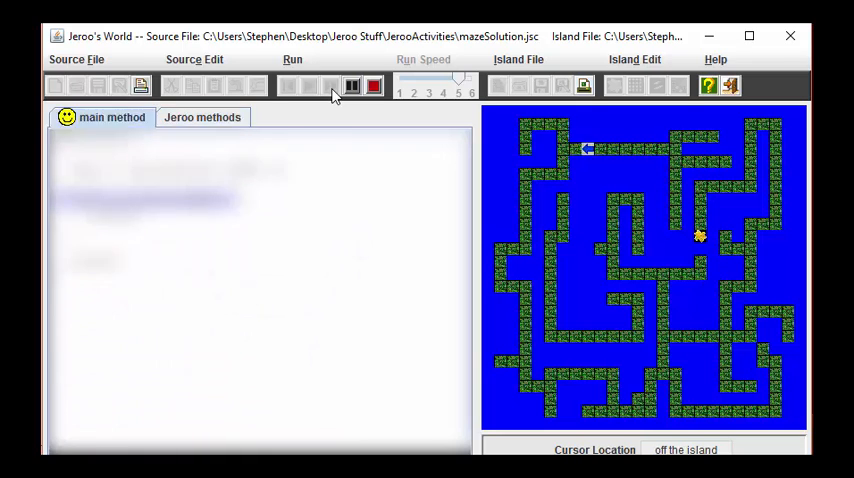
left_click(202, 117)
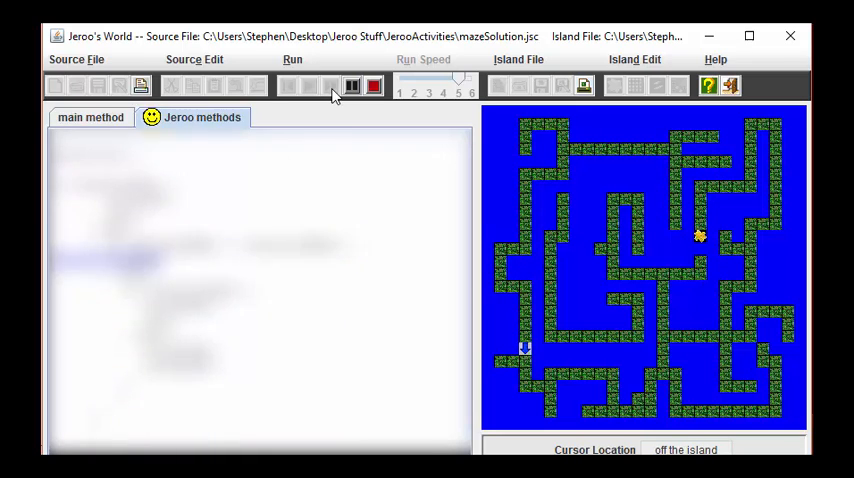
left_click(91, 117)
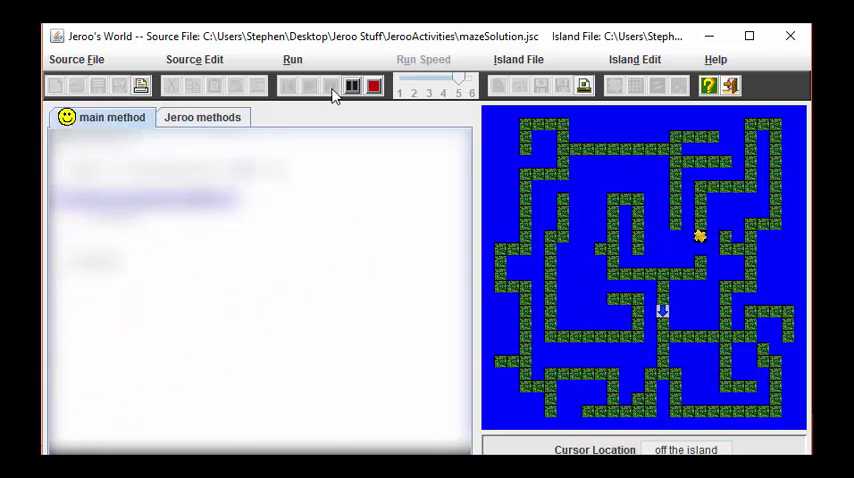
left_click(203, 117)
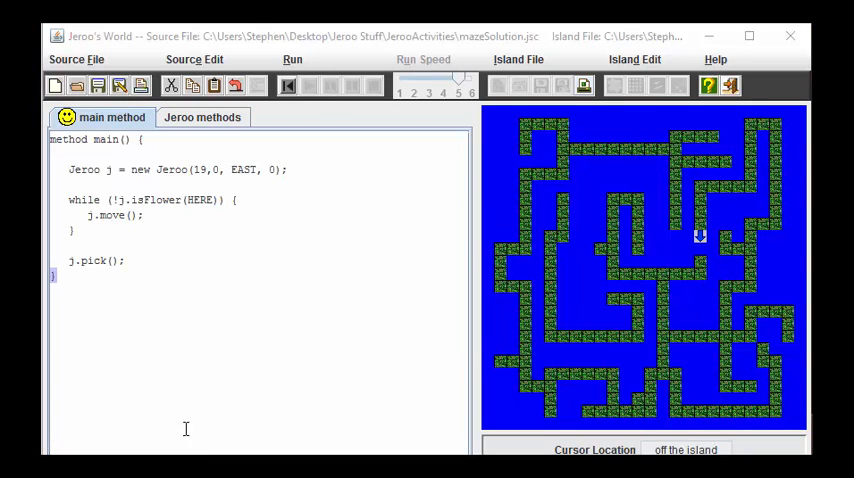
mouse_move(188, 238)
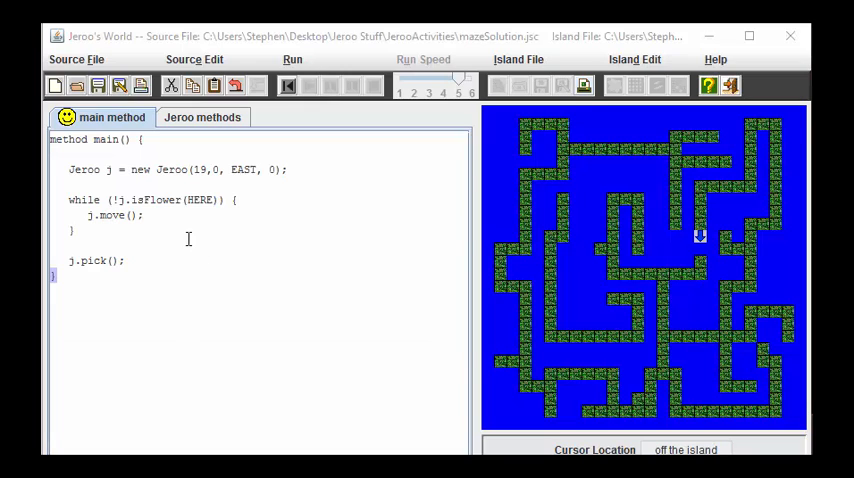
double_click(110, 214)
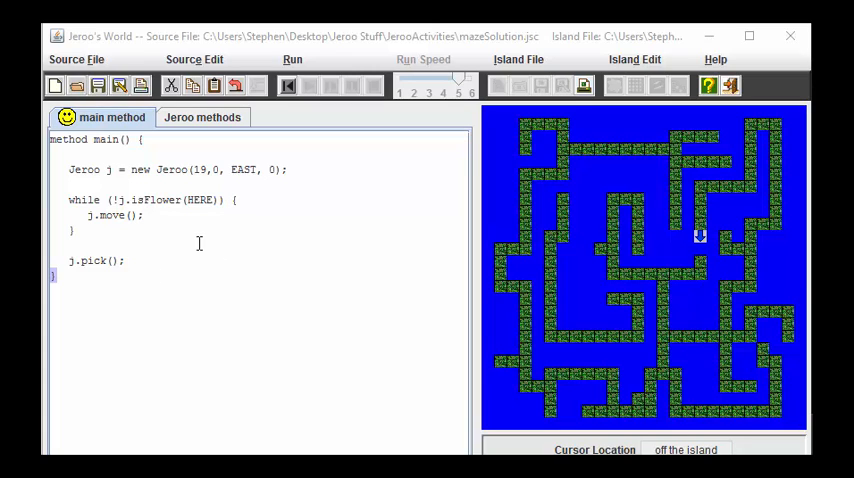
mouse_move(283, 316)
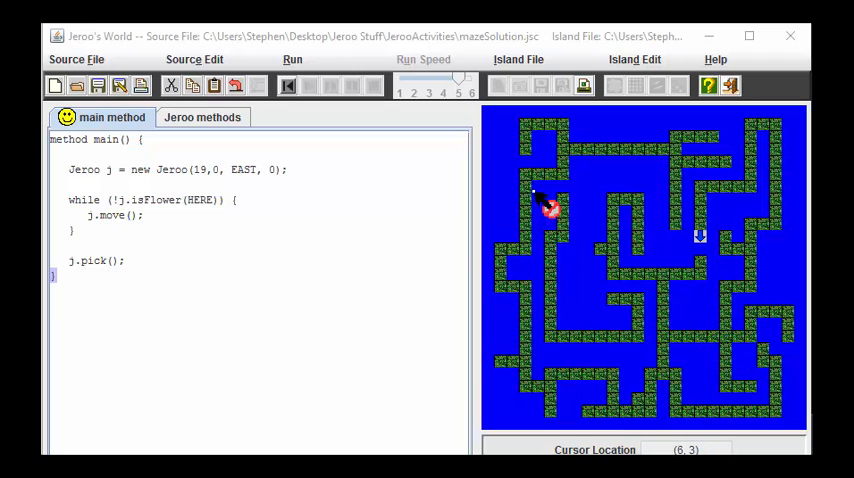
mouse_move(530, 175)
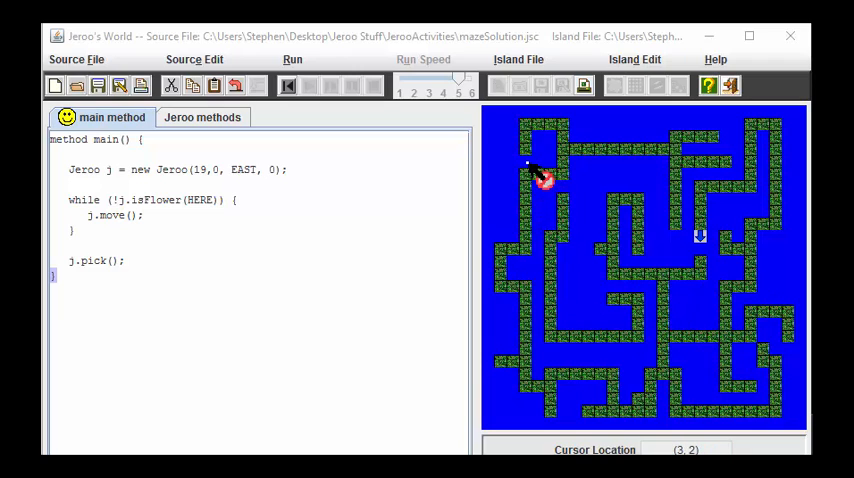
mouse_move(577, 188)
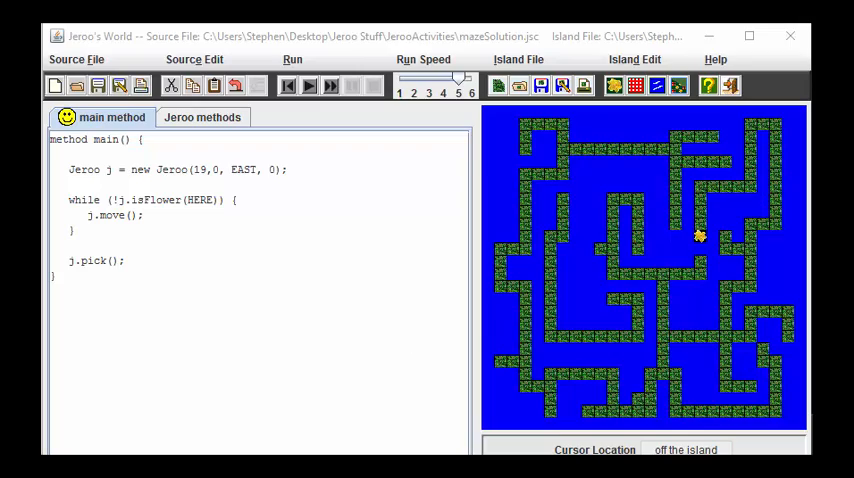
left_click(202, 117)
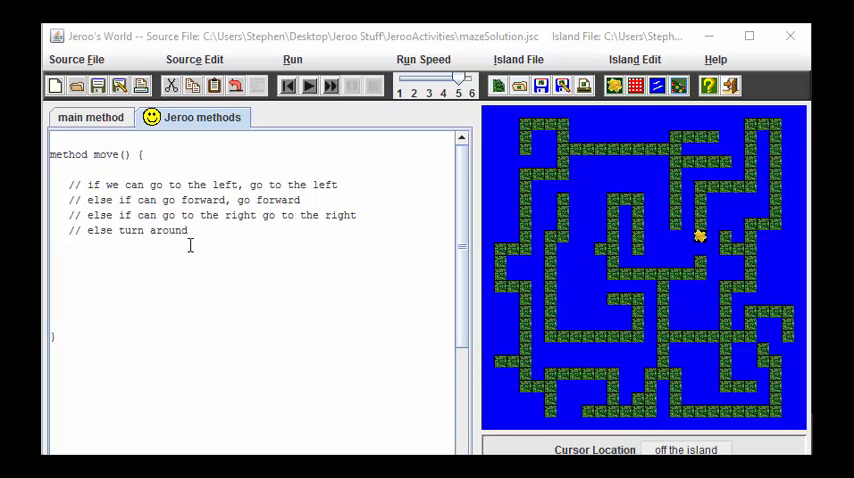
mouse_move(237, 251)
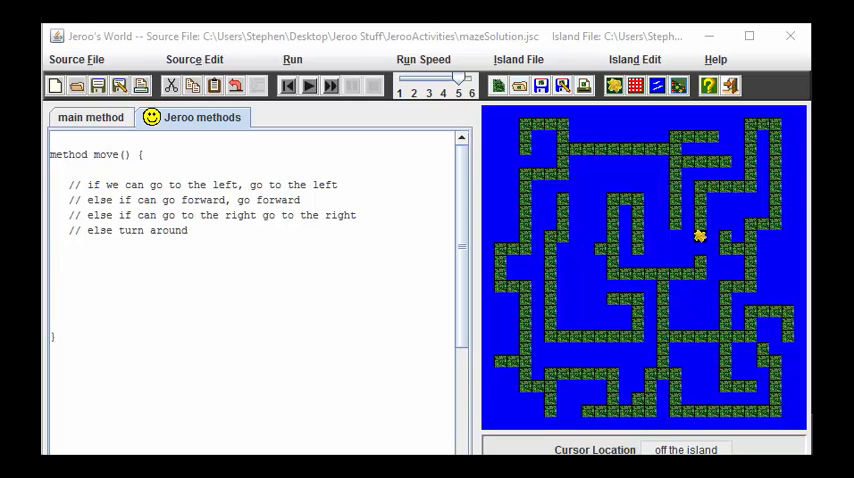
left_click(91, 117)
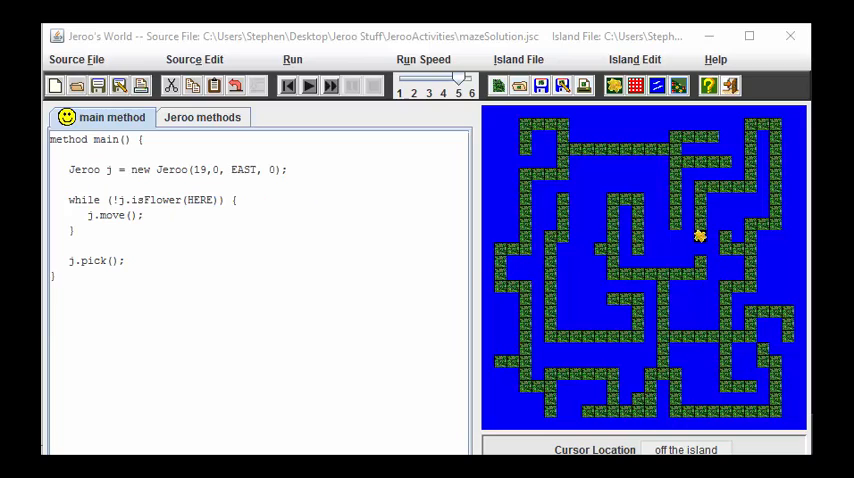